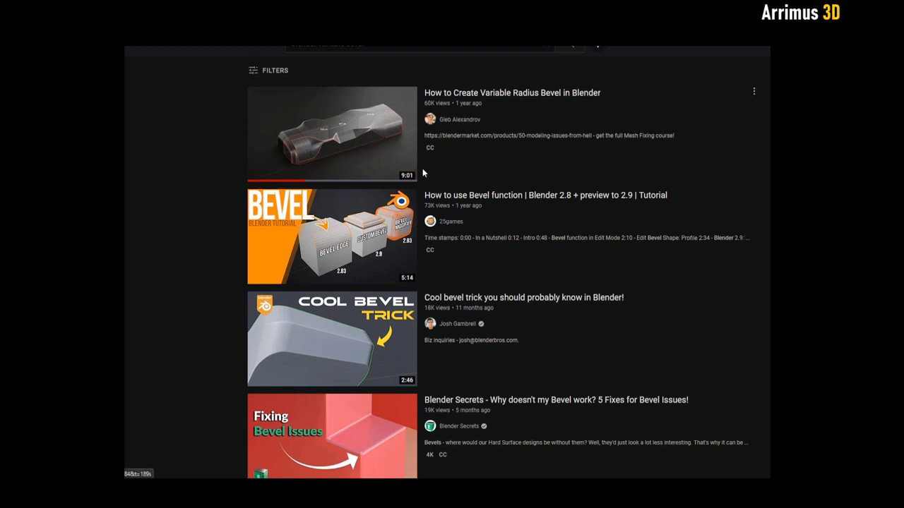
Add a second Edit Poly beneath Symmetry and give selected edges crease 0.5
{"action": "scroll", "scroll_direction": "down", "scroll_amount": 3}
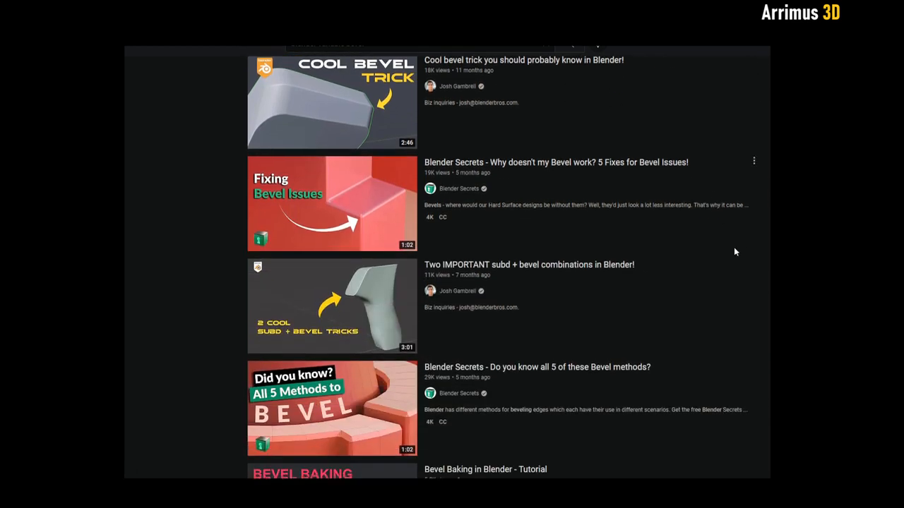
{"action": "scroll", "scroll_direction": "down", "scroll_amount": 3}
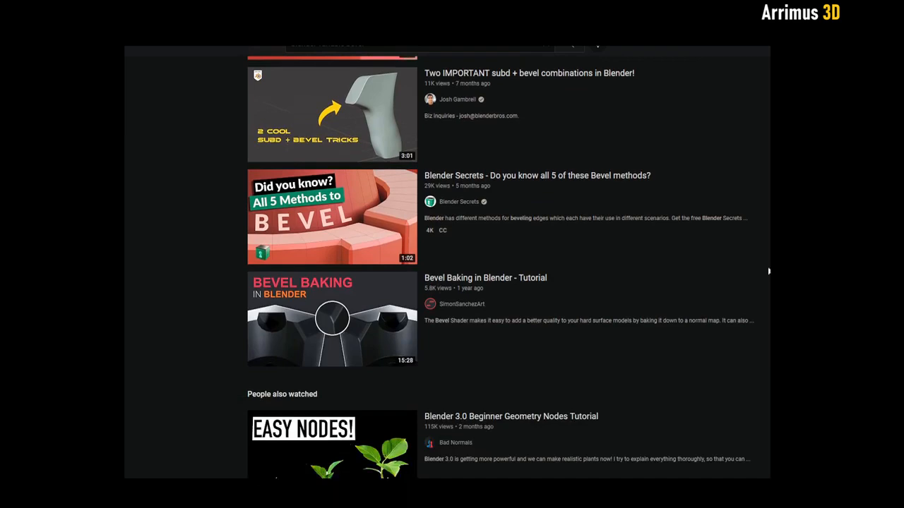
{"action": "scroll", "scroll_direction": "down", "scroll_amount": 3}
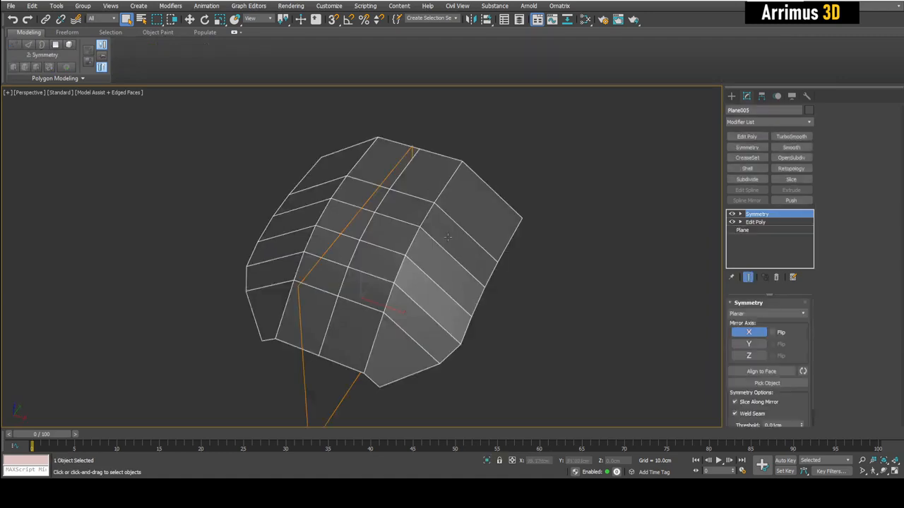
{"action": "left_click", "coordinate": [755, 222]}
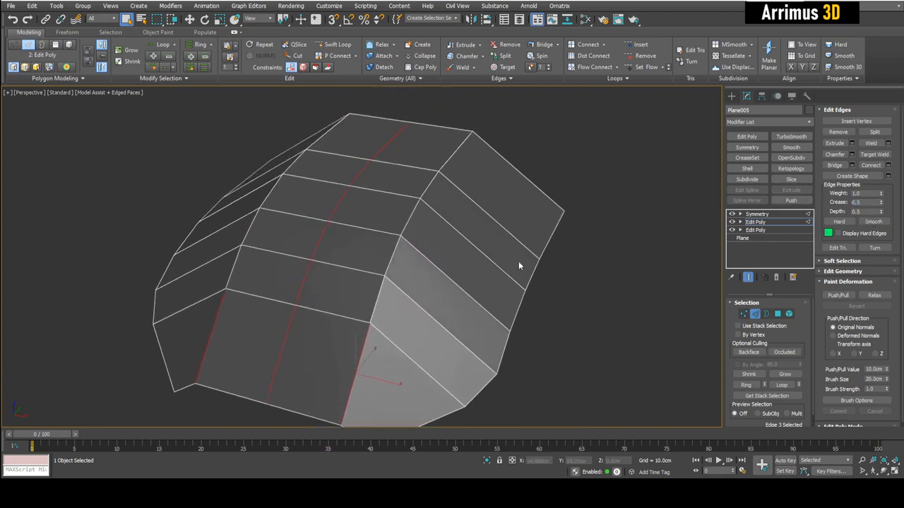
{"action": "left_click", "coordinate": [756, 214]}
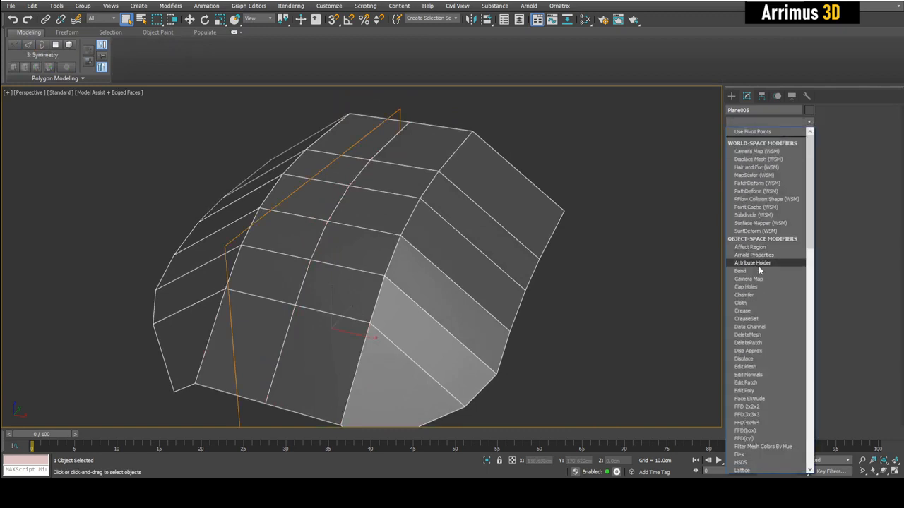
Add a Chamfer modifier with Amount Type set to By Crease Weight
{"action": "left_click", "coordinate": [742, 294]}
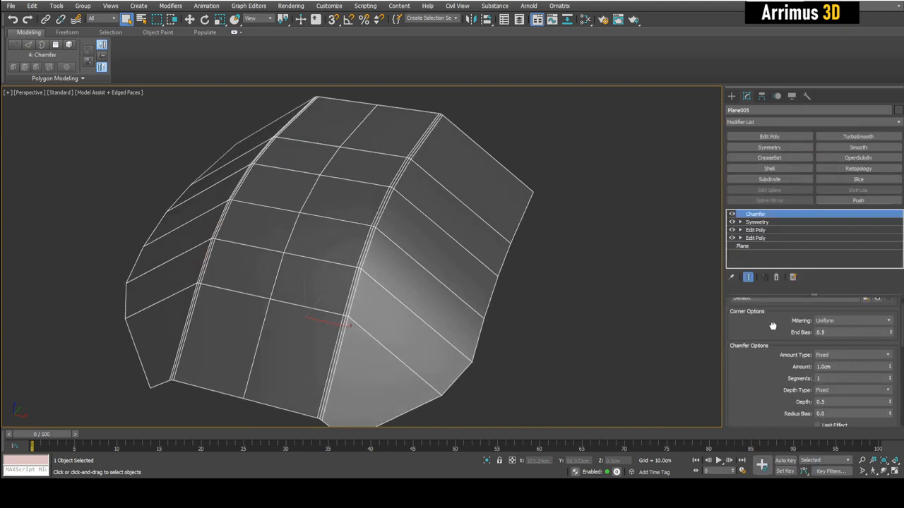
{"action": "scroll", "scroll_direction": "down", "scroll_amount": 3}
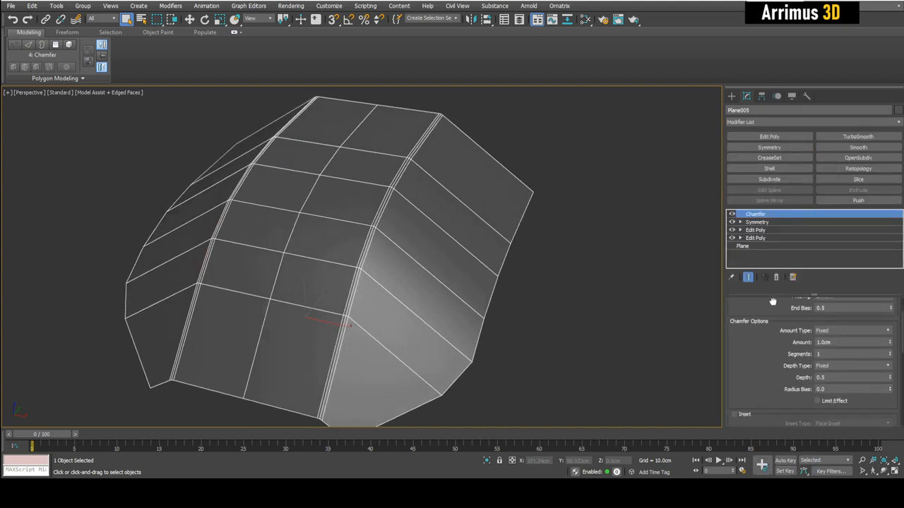
{"action": "left_click", "coordinate": [888, 331]}
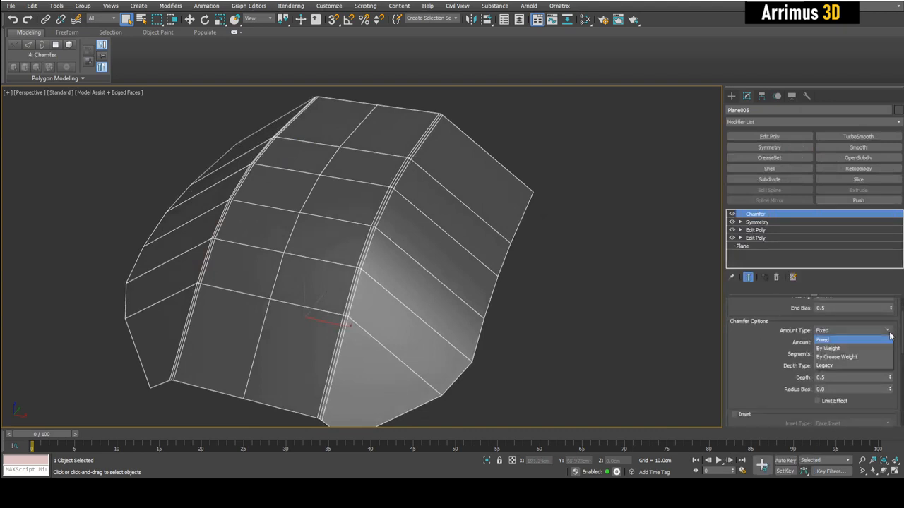
{"action": "mouse_move", "coordinate": [837, 357]}
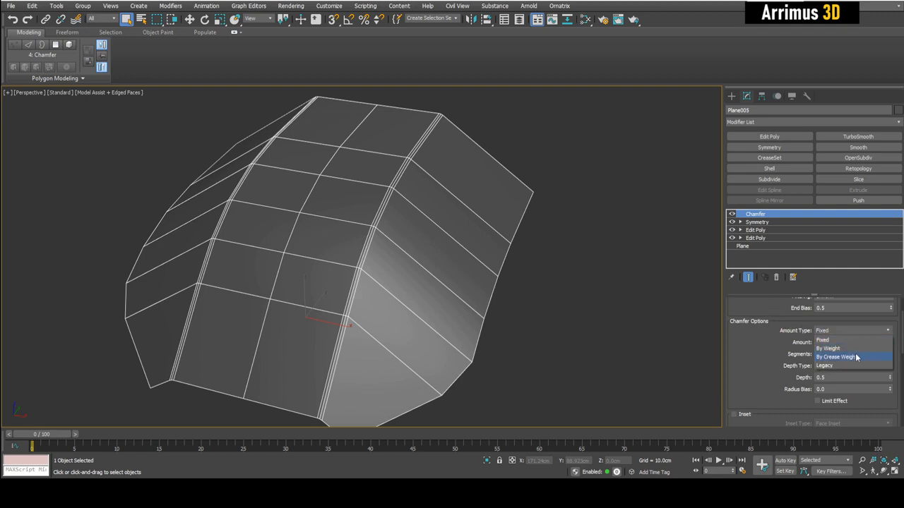
{"action": "left_click", "coordinate": [838, 357]}
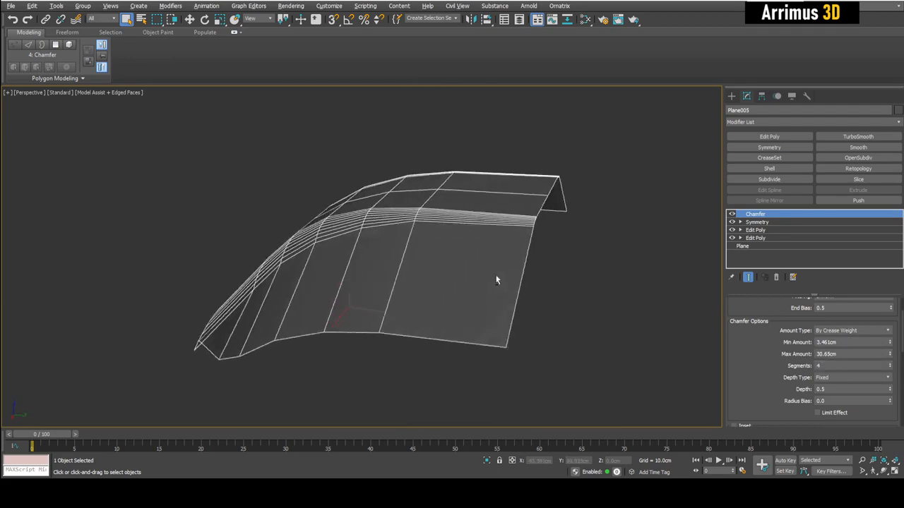
{"action": "left_click_drag", "start_coordinate": [496, 280], "coordinate": [581, 283]}
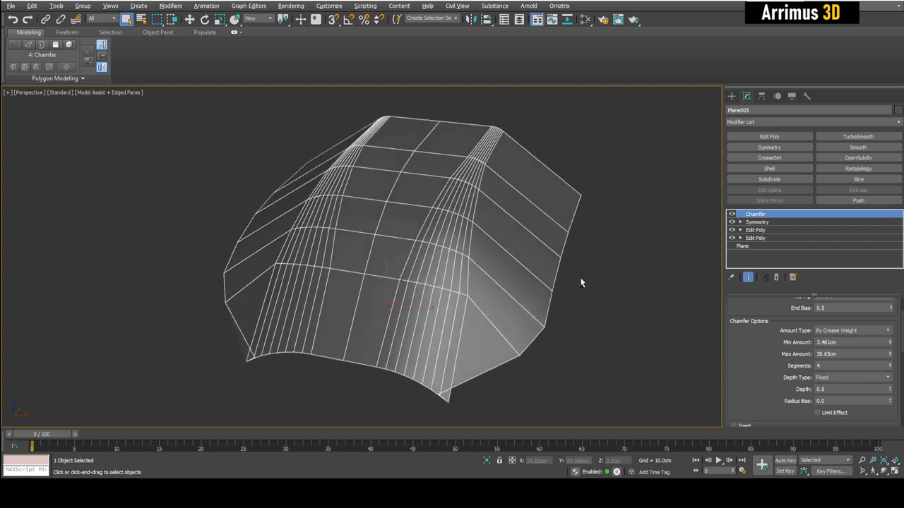
{"action": "left_click_drag", "start_coordinate": [582, 283], "coordinate": [631, 243]}
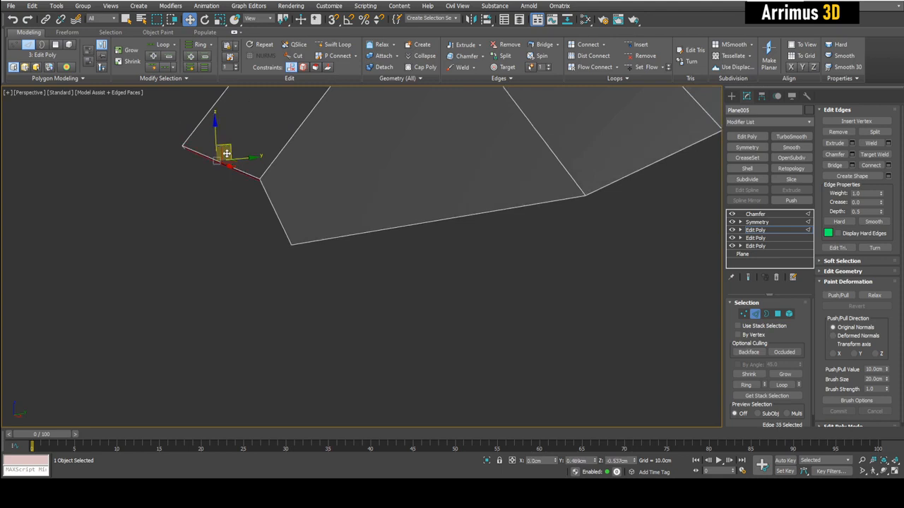
Extrude new geometry from a border edge in the lower Edit Poly and show Edged Faces
{"action": "left_click", "coordinate": [754, 313]}
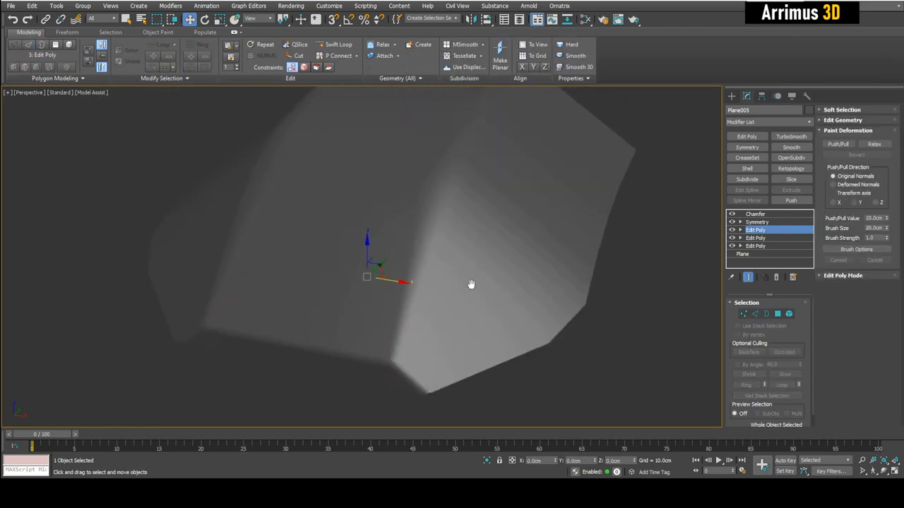
{"action": "key", "text": "F4"}
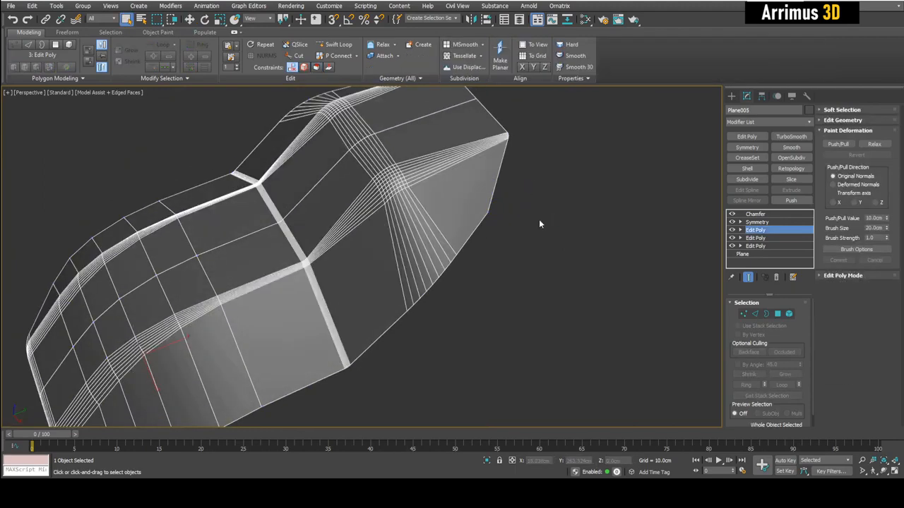
Review the chamfered model and add an Edit Poly above the Chamfer
{"action": "left_click", "coordinate": [756, 214]}
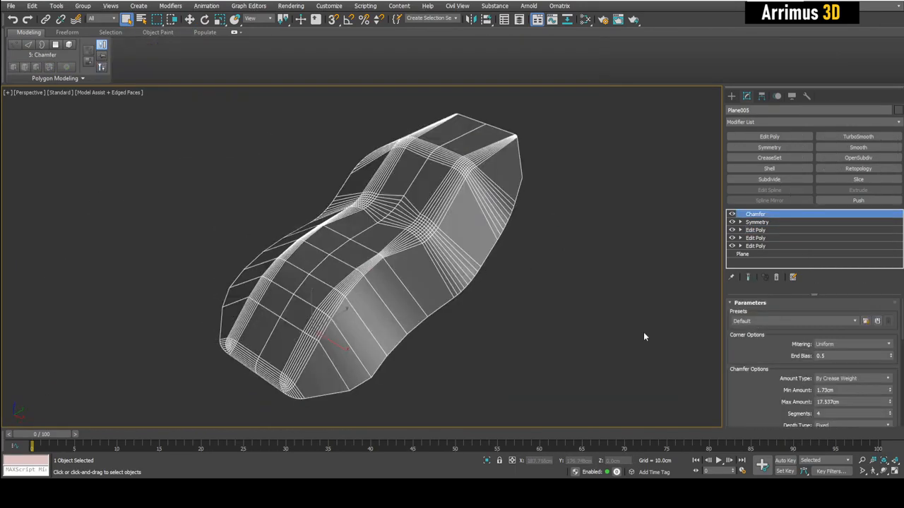
{"action": "mouse_move", "coordinate": [657, 325]}
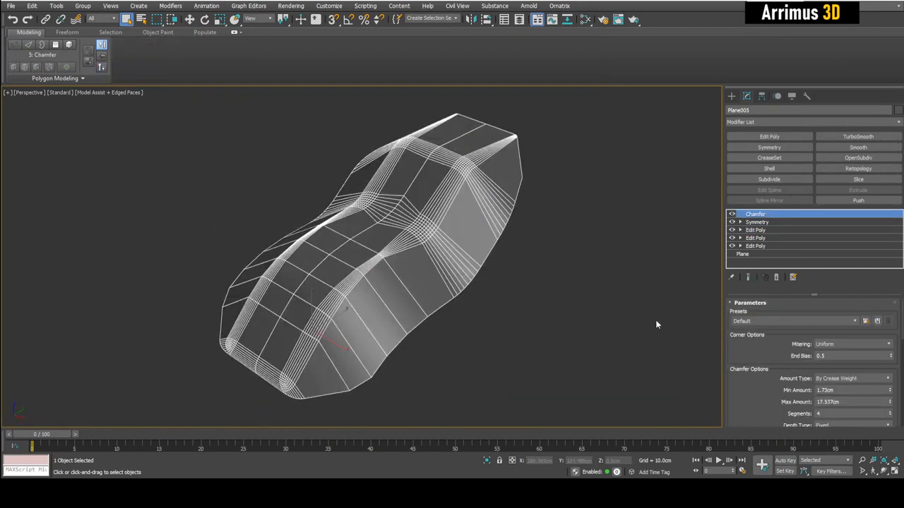
{"action": "mouse_move", "coordinate": [775, 353]}
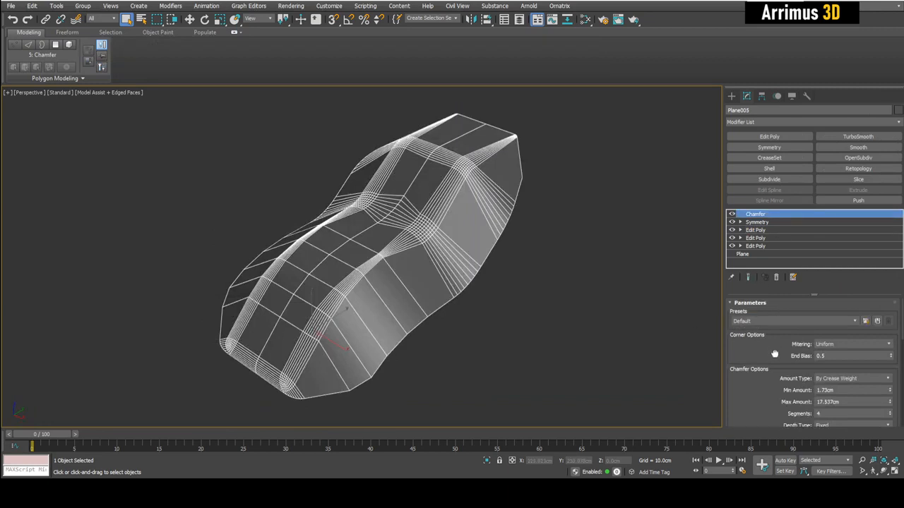
{"action": "scroll", "scroll_direction": "down", "scroll_amount": 3}
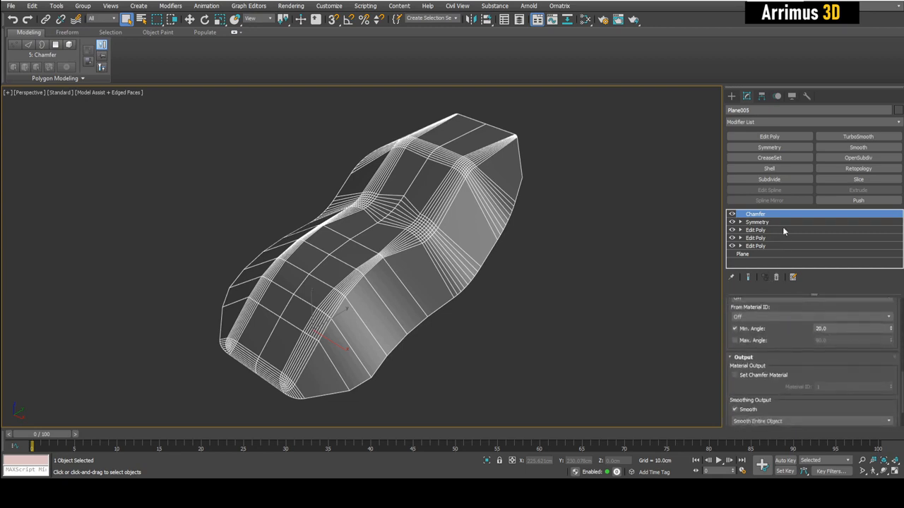
{"action": "mouse_move", "coordinate": [796, 375]}
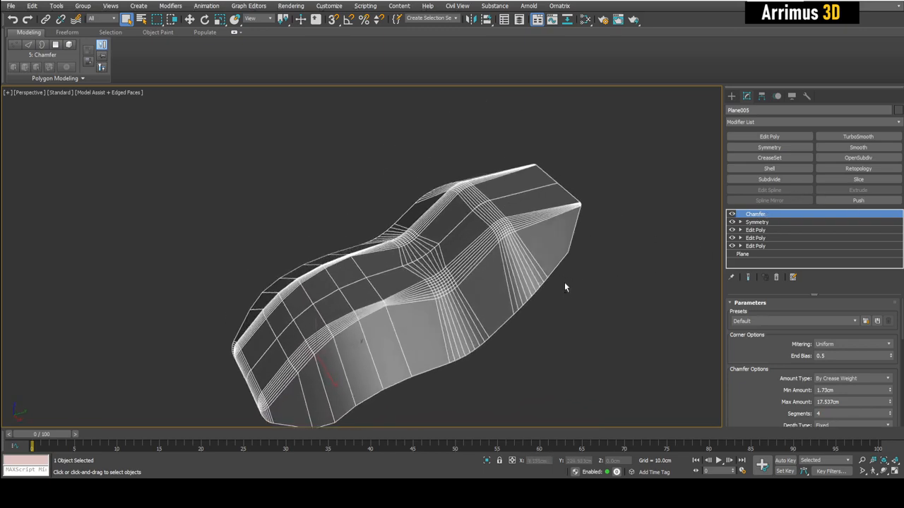
{"action": "left_click_drag", "start_coordinate": [565, 288], "coordinate": [597, 261]}
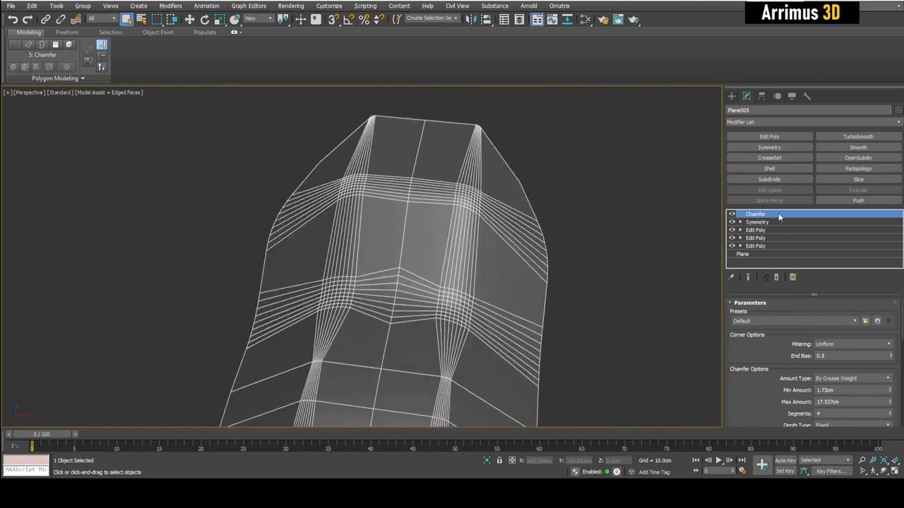
{"action": "left_click", "coordinate": [756, 214]}
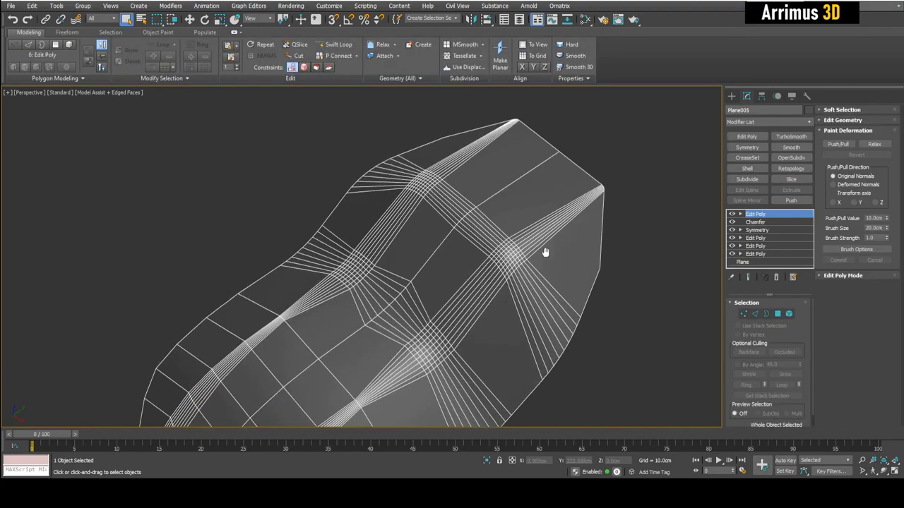